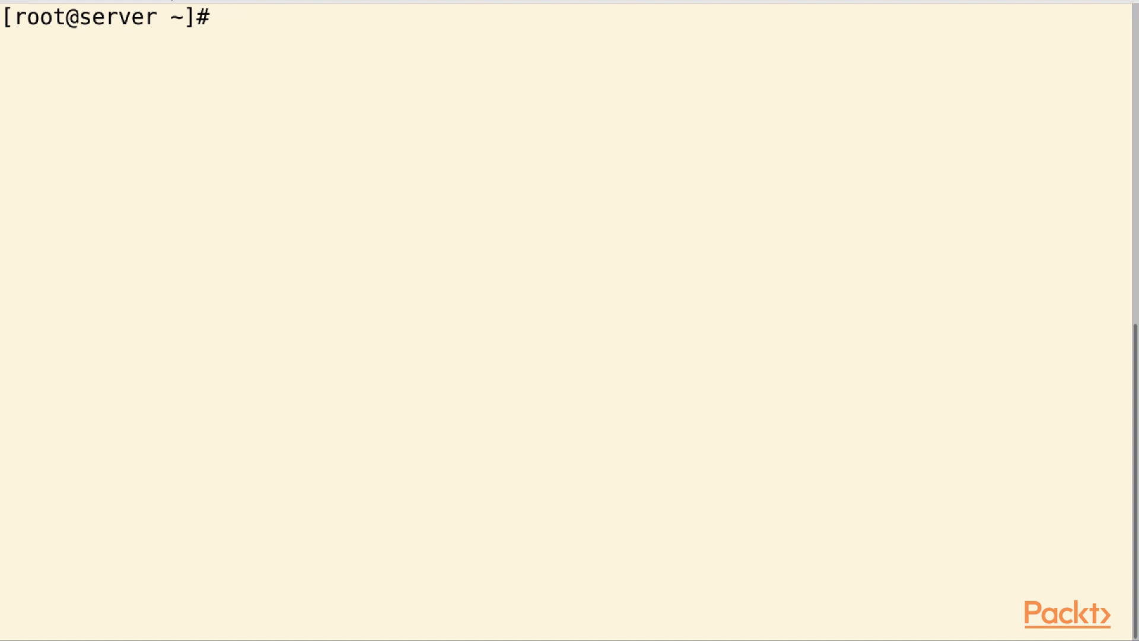
Step: Start editing a new /etc/puppet/hiera.yaml file in vim from the root prompt
text(vim)
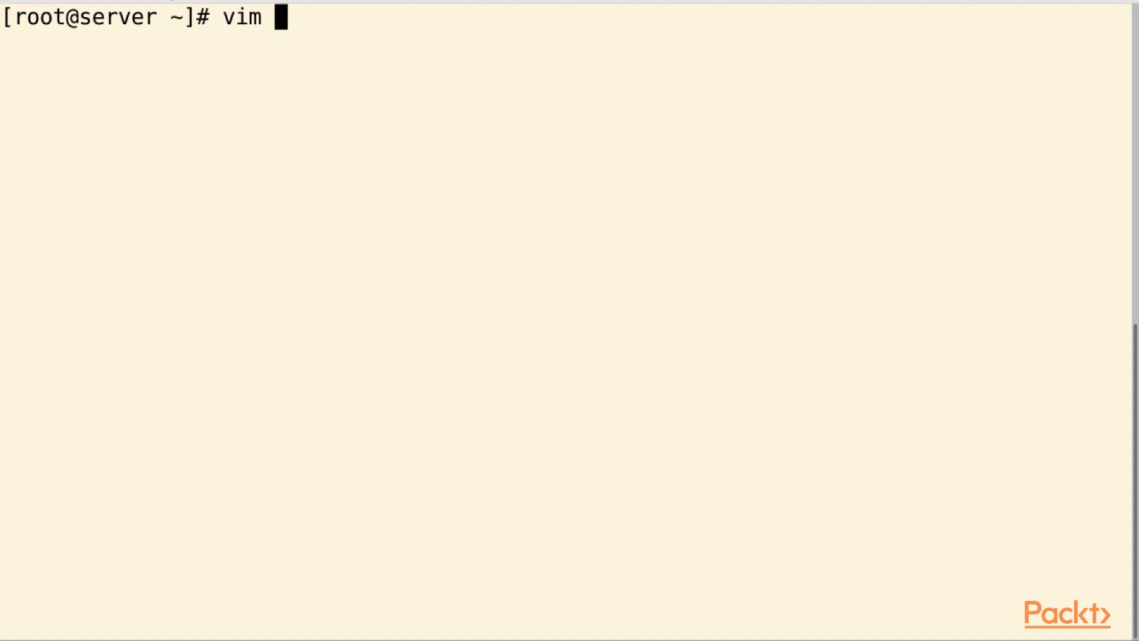
text(/etc/pu)
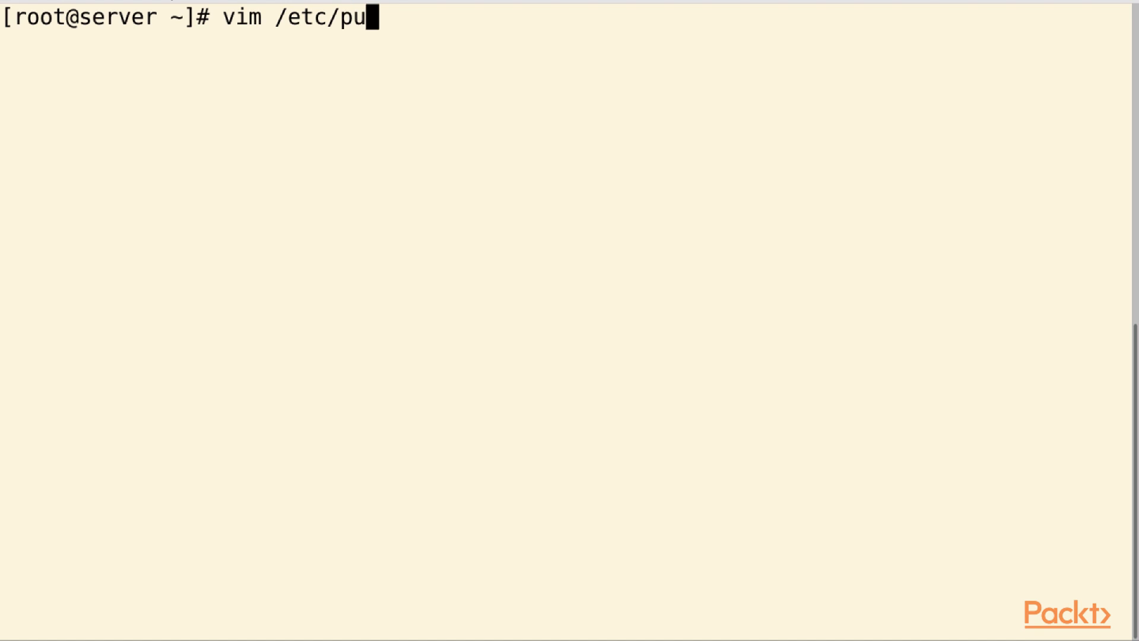
text(ppet/hie)
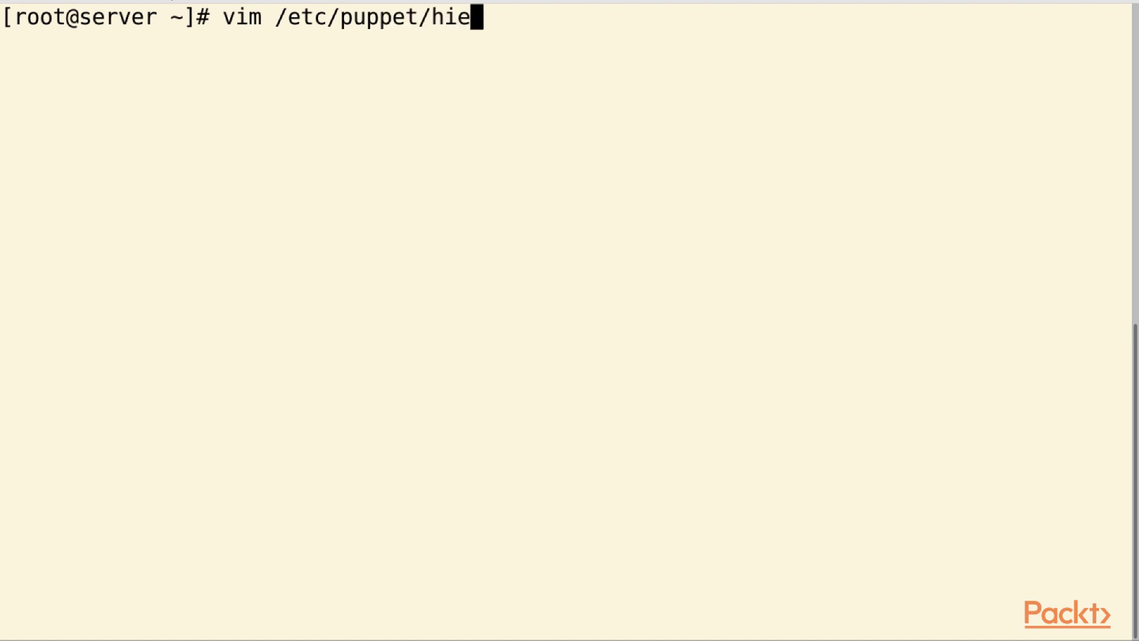
text(ra.yaml)
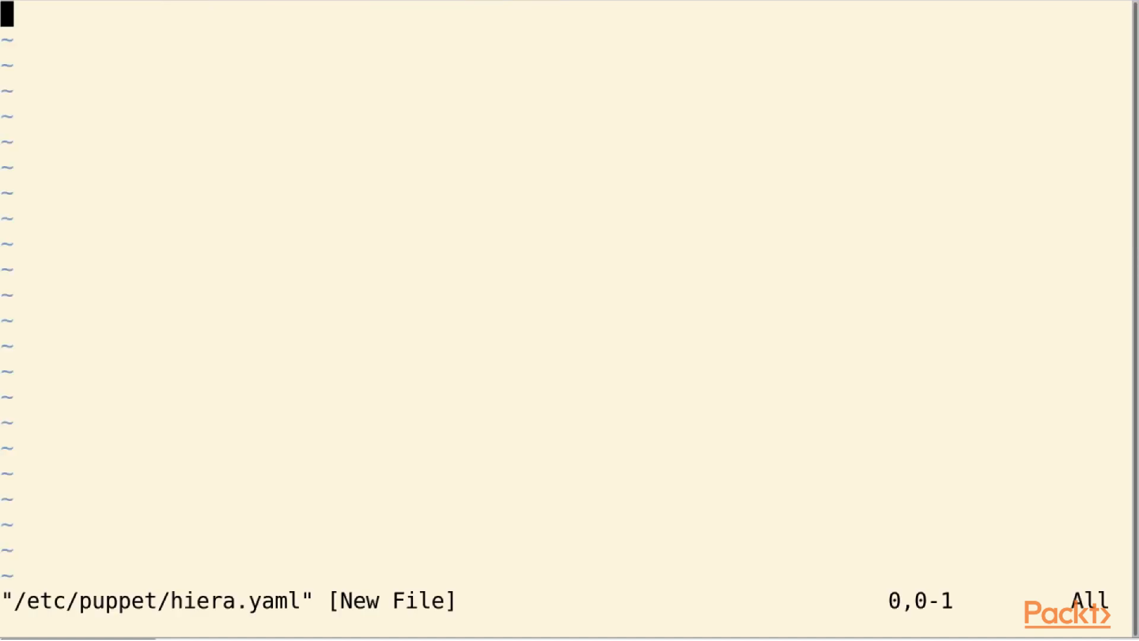
Step: Write the --- header and a :backends: list with a '- yaml' entry, then a blank line
key(i)
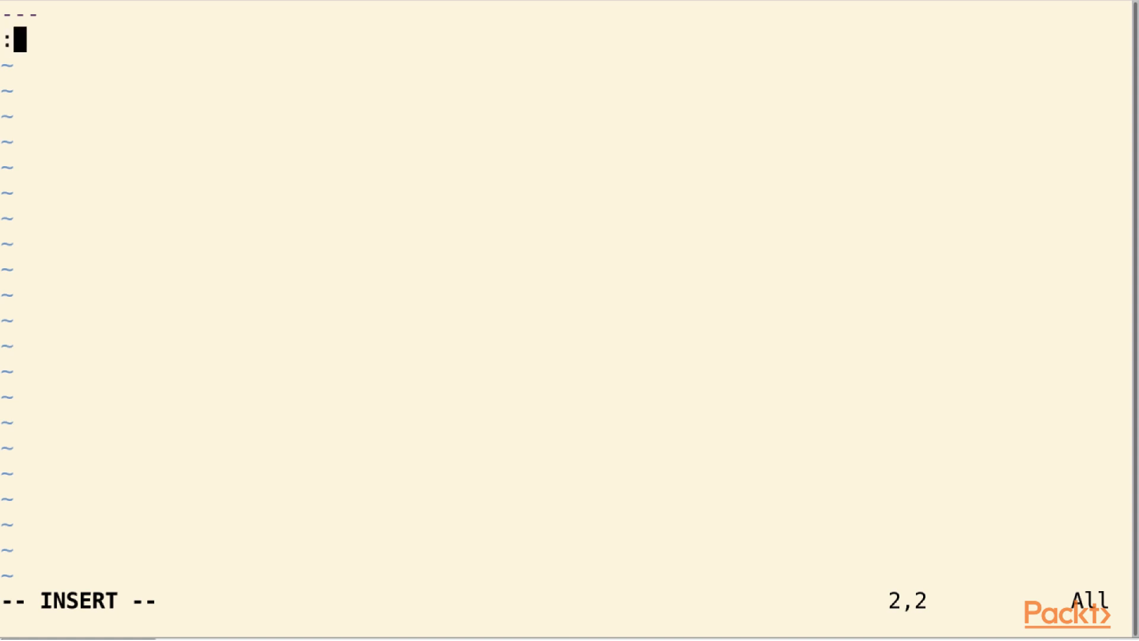
text(backends)
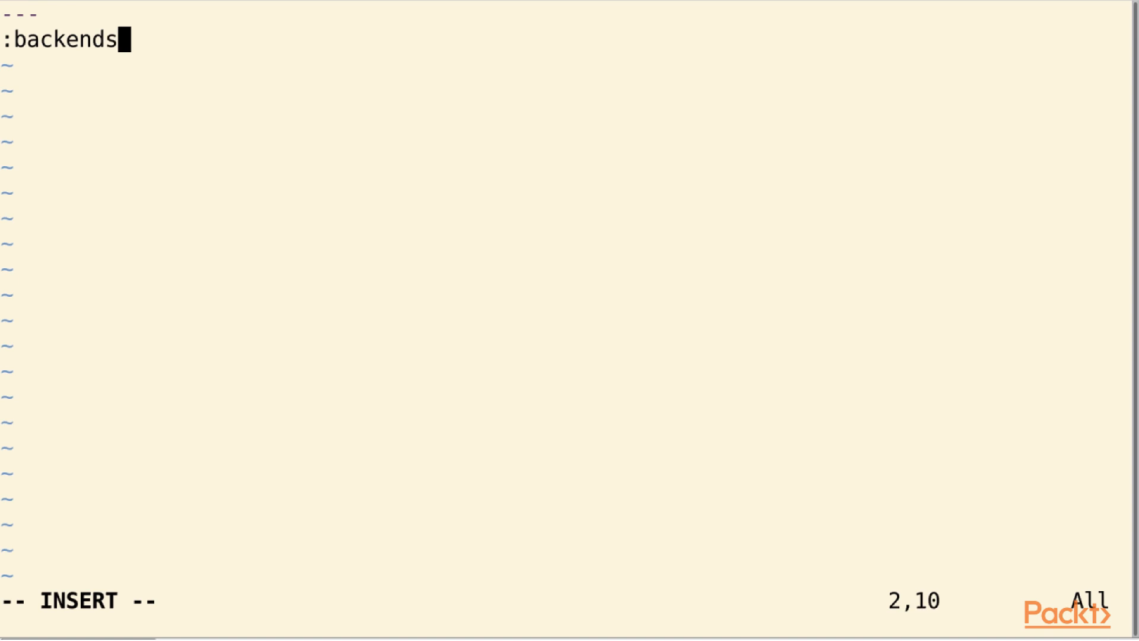
text(:)
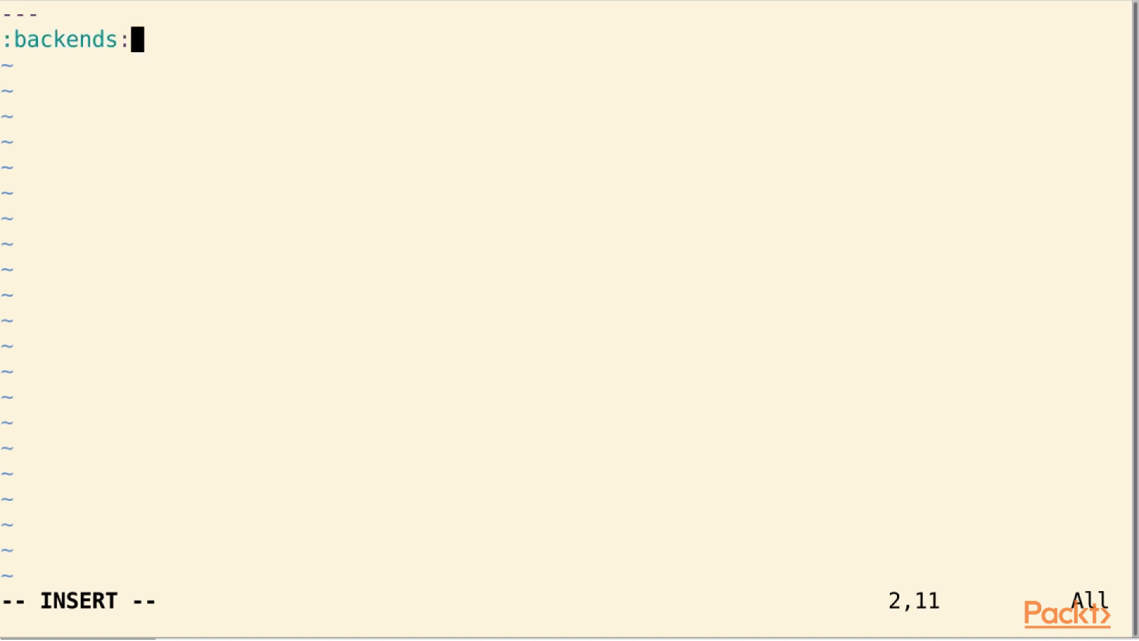
key(Enter)
text(- t)
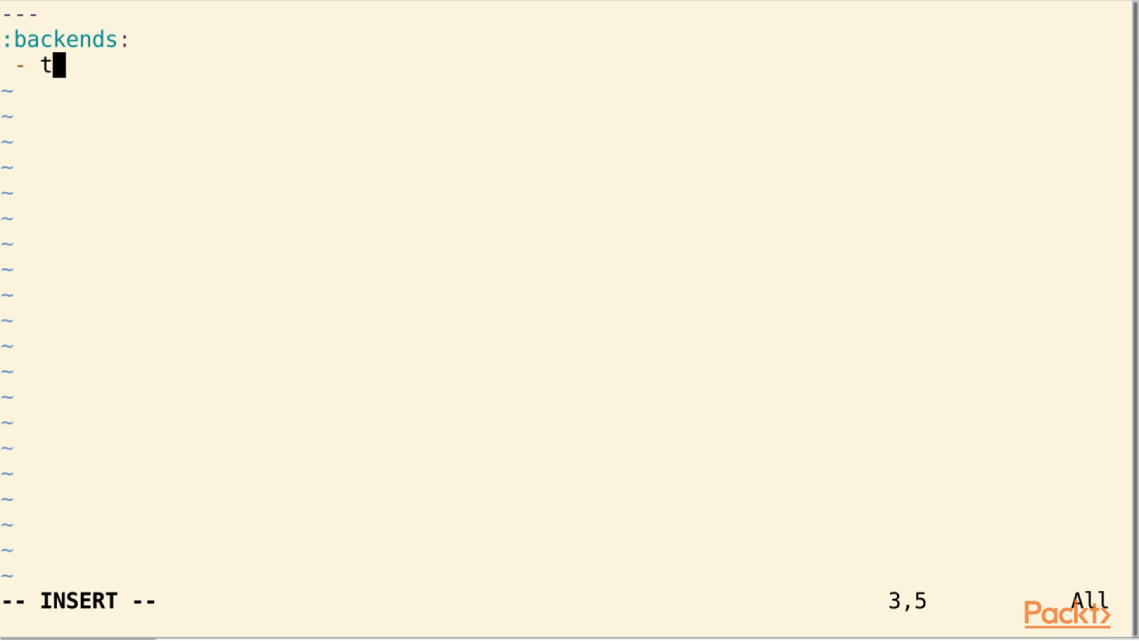
text(aml)
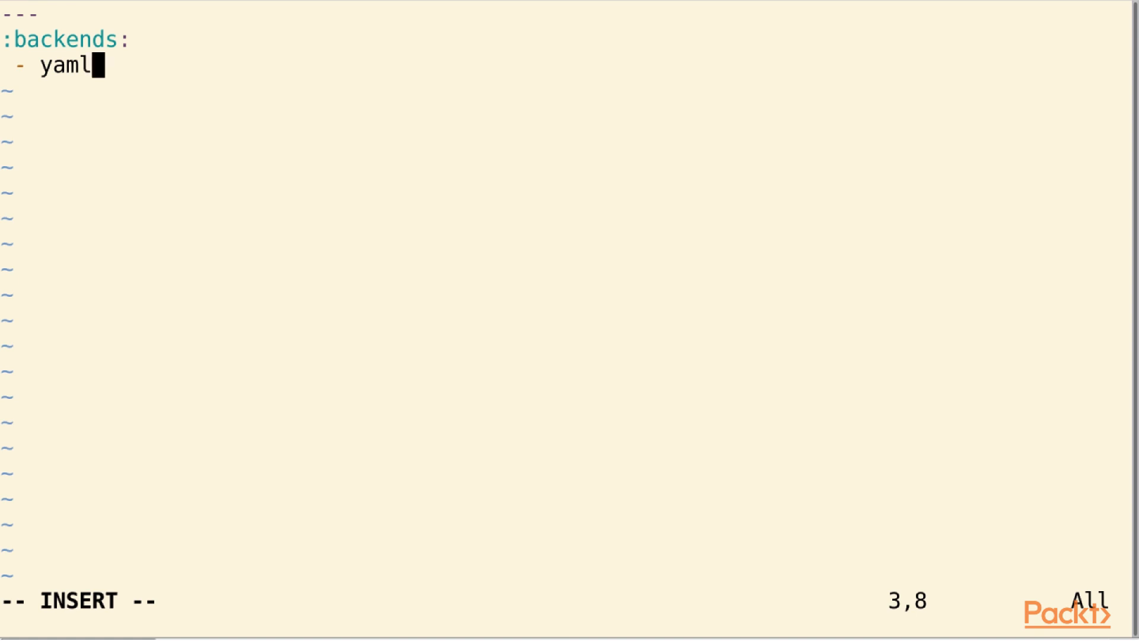
key(Enter)
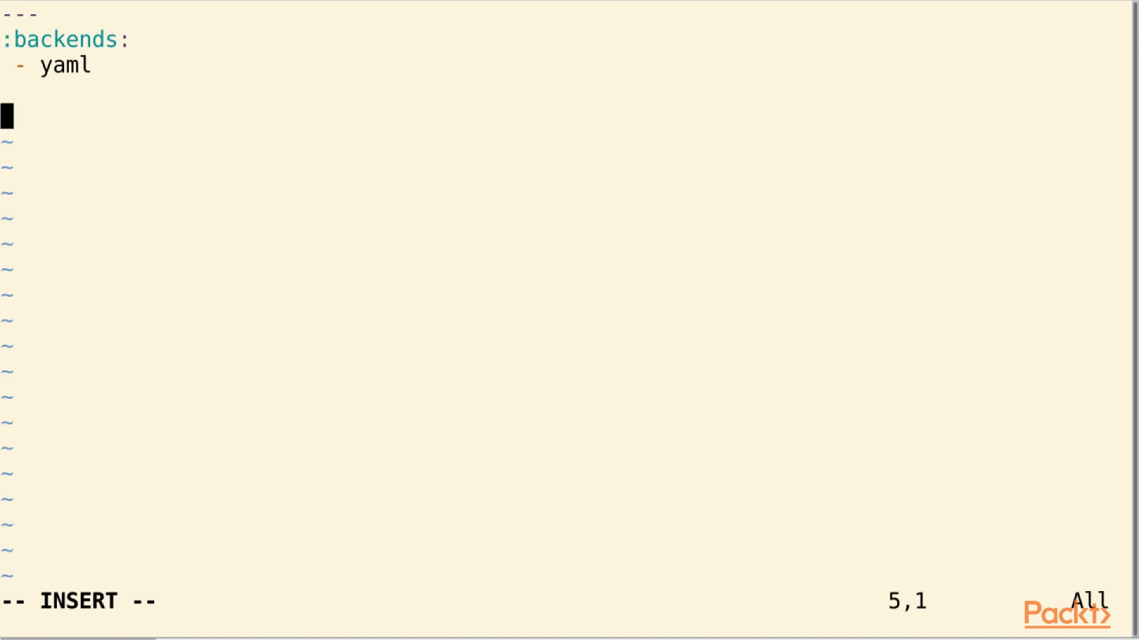
Step: Add a :yaml: section with :datadir: /var/lib/hiera and begin the next top-level key
text(:yam)
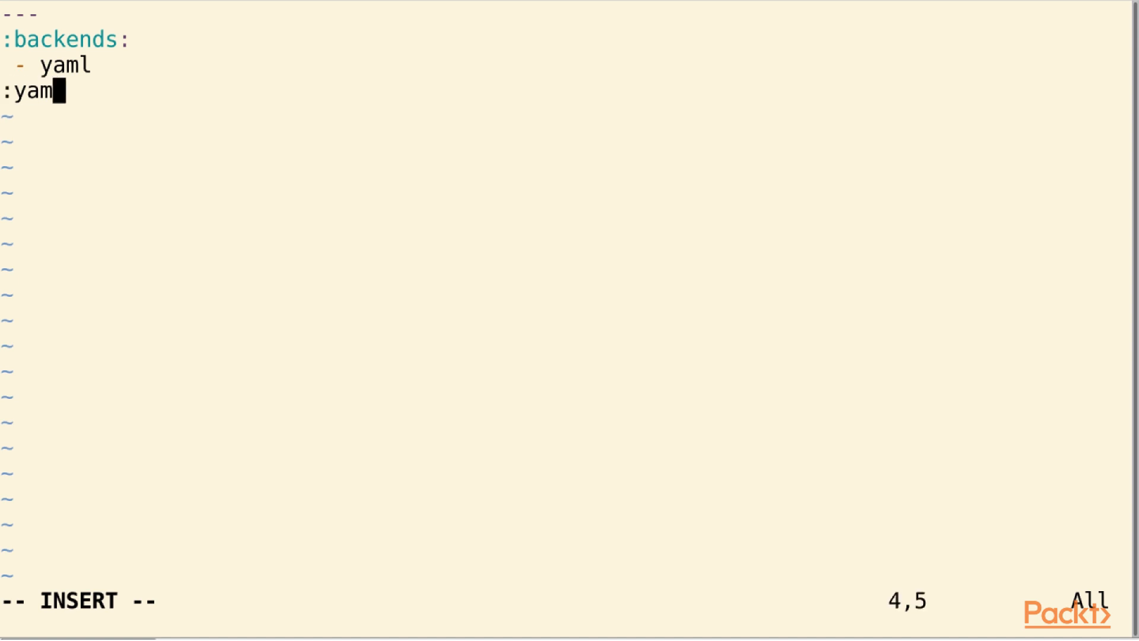
text(l:)
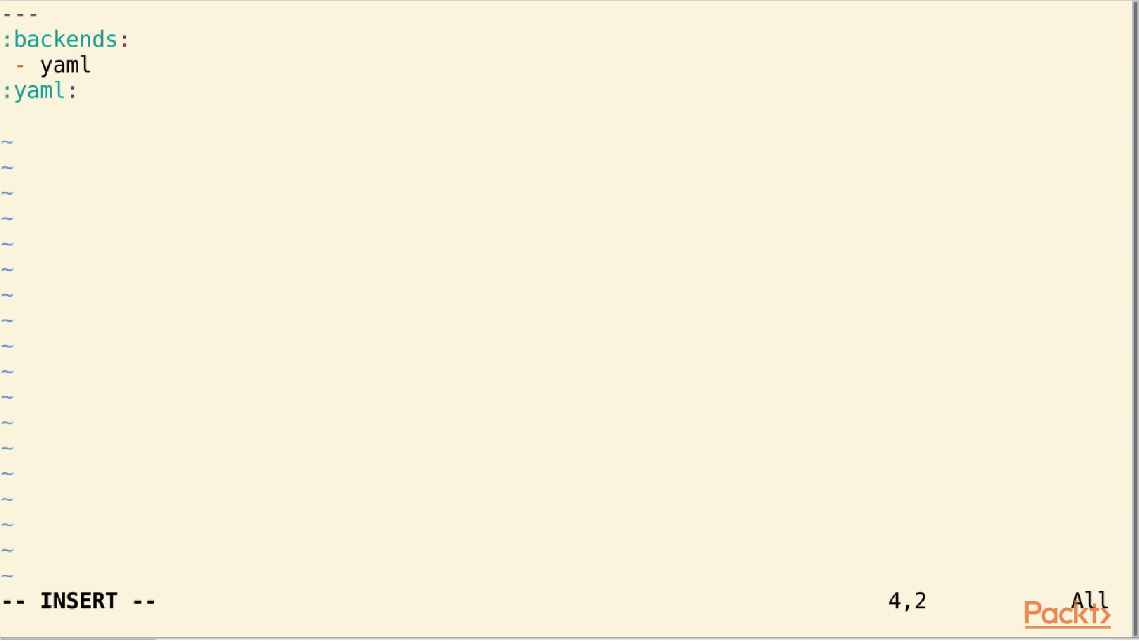
key(Up)
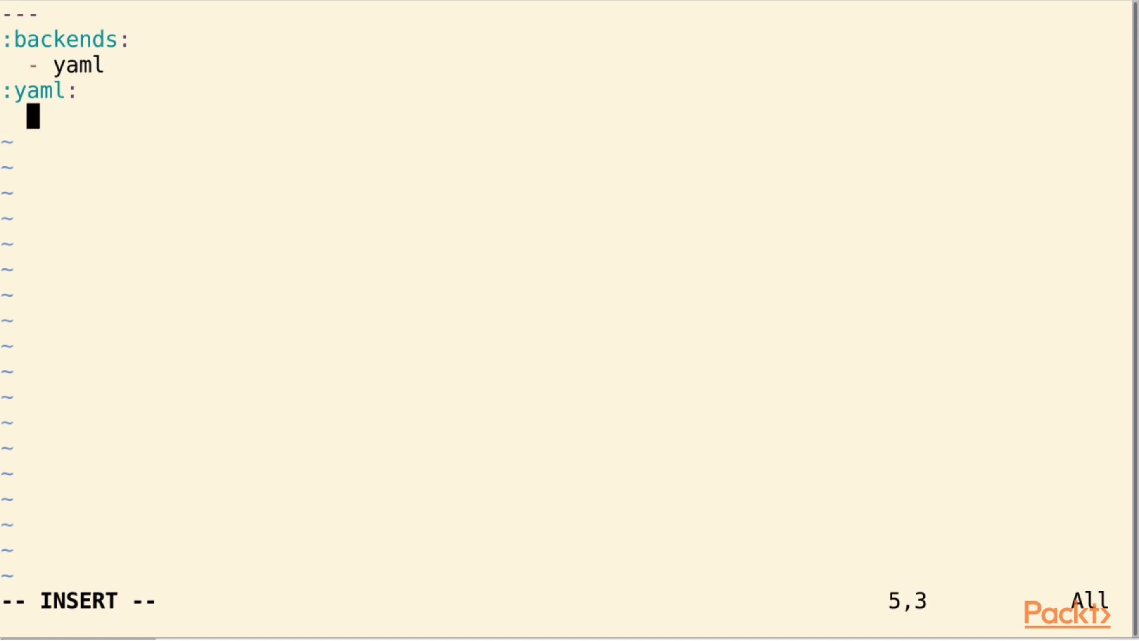
text(:datad)
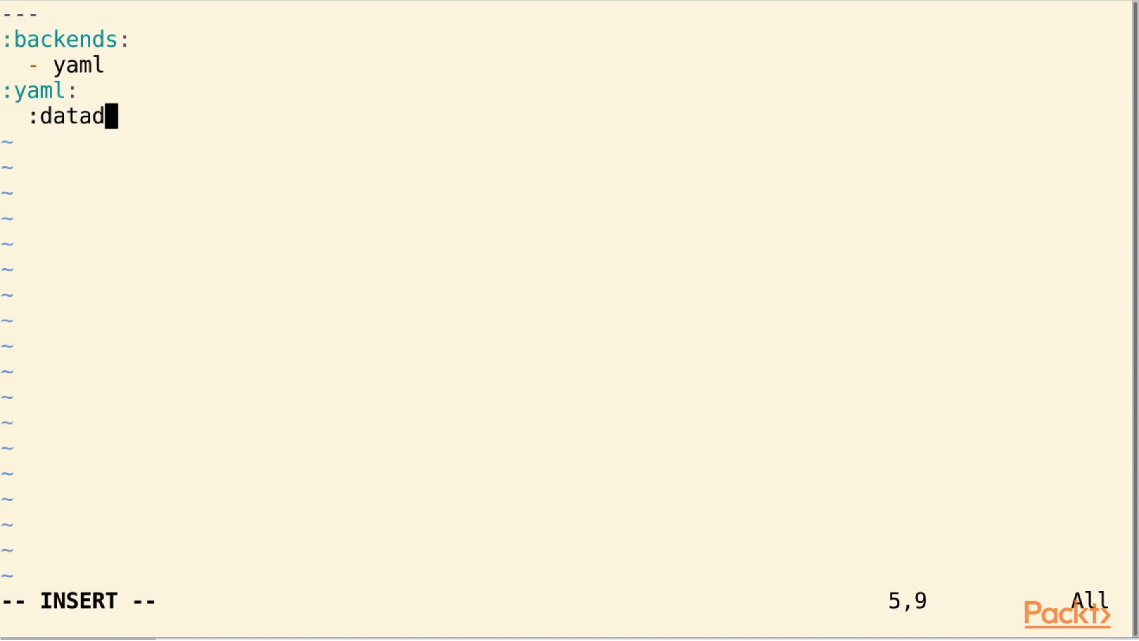
text(ir:)
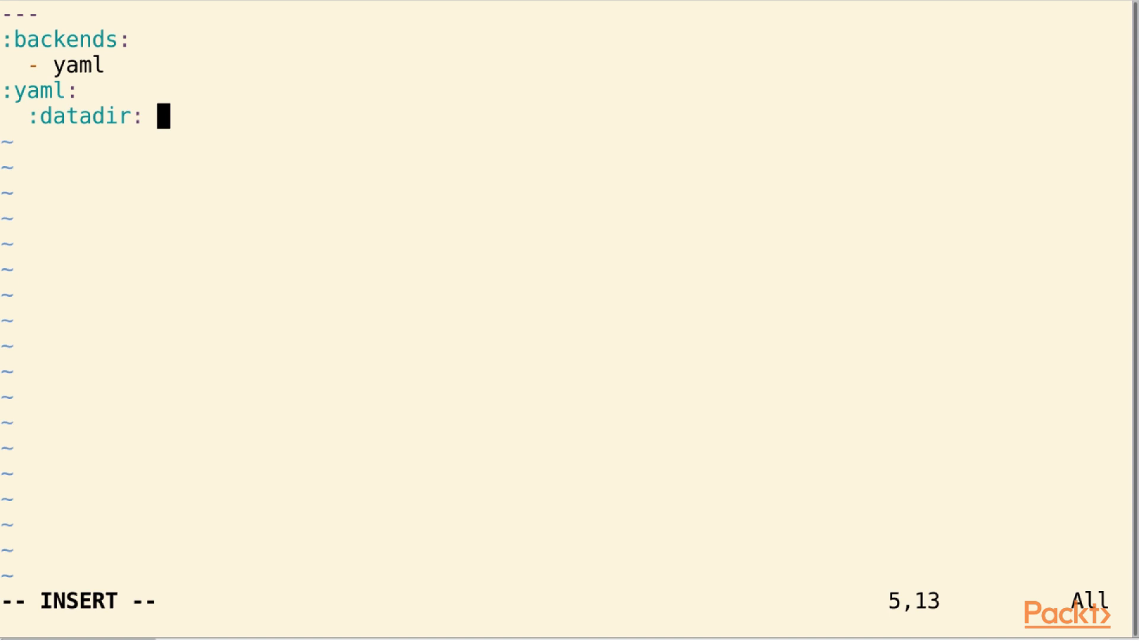
text(/var/l)
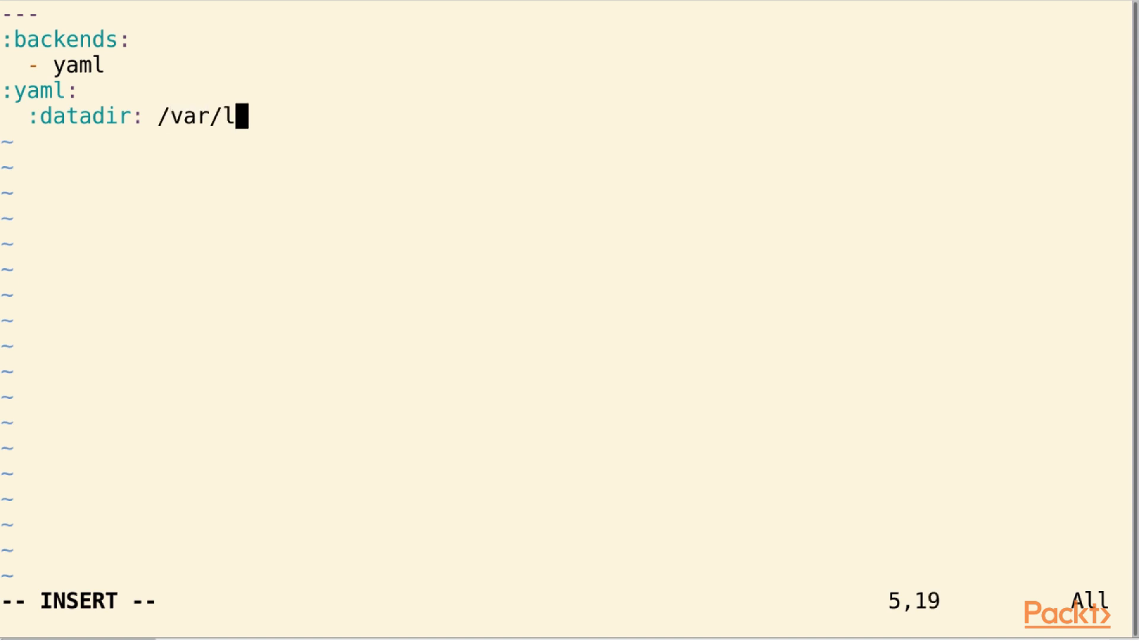
text(ib/hiera)
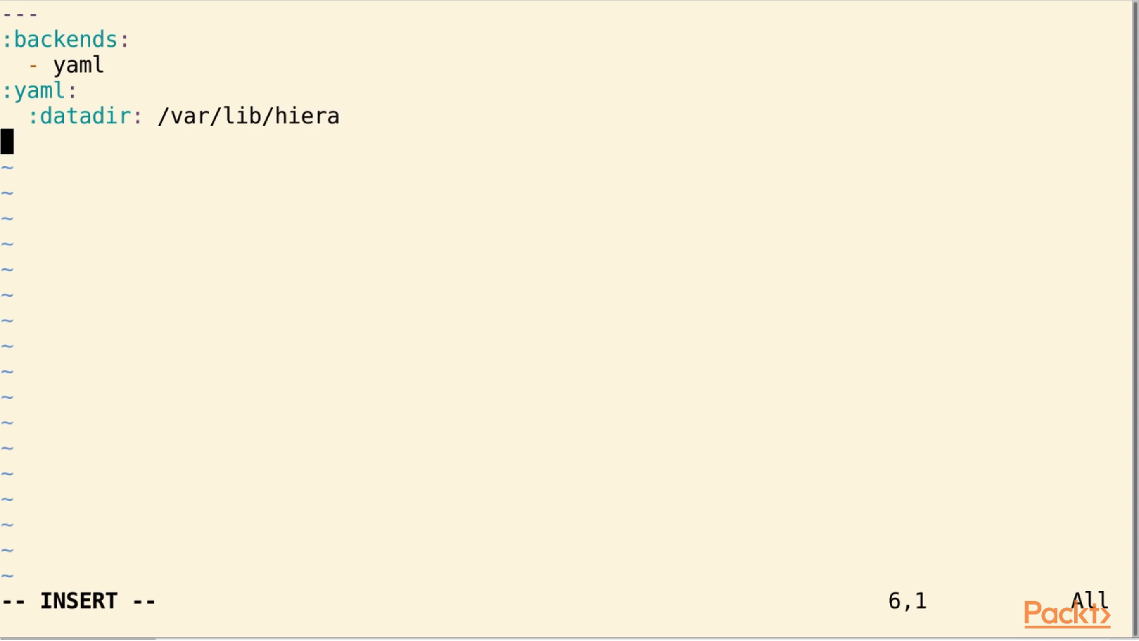
text(:h)
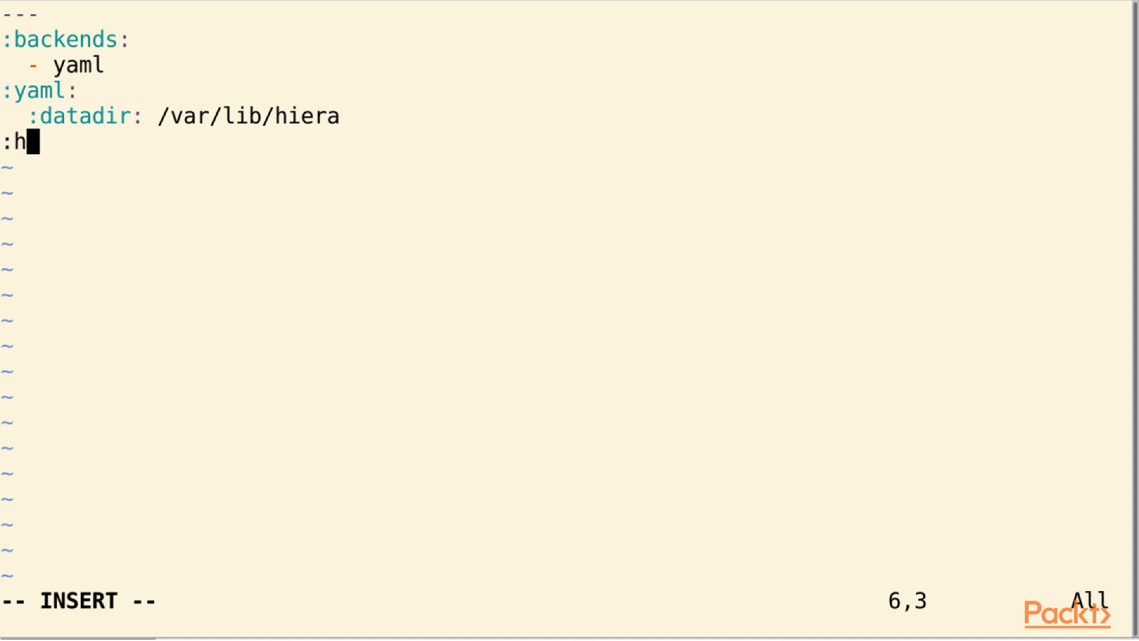
Step: Complete the :hierarchy: key and move to a new line for its entries
text(ie)
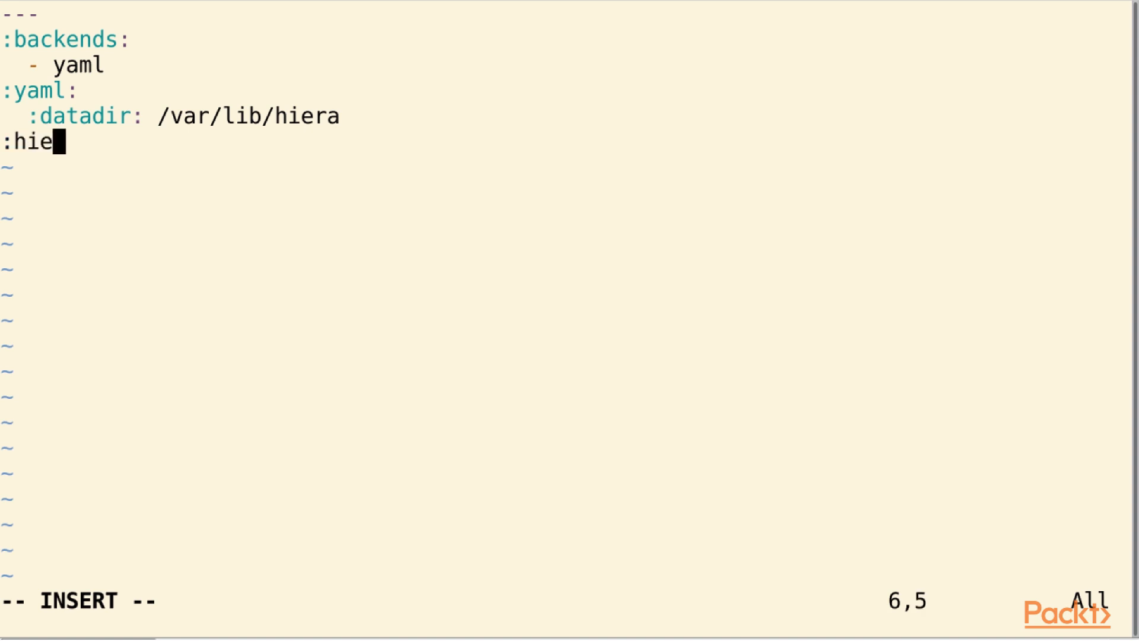
text(rarc)
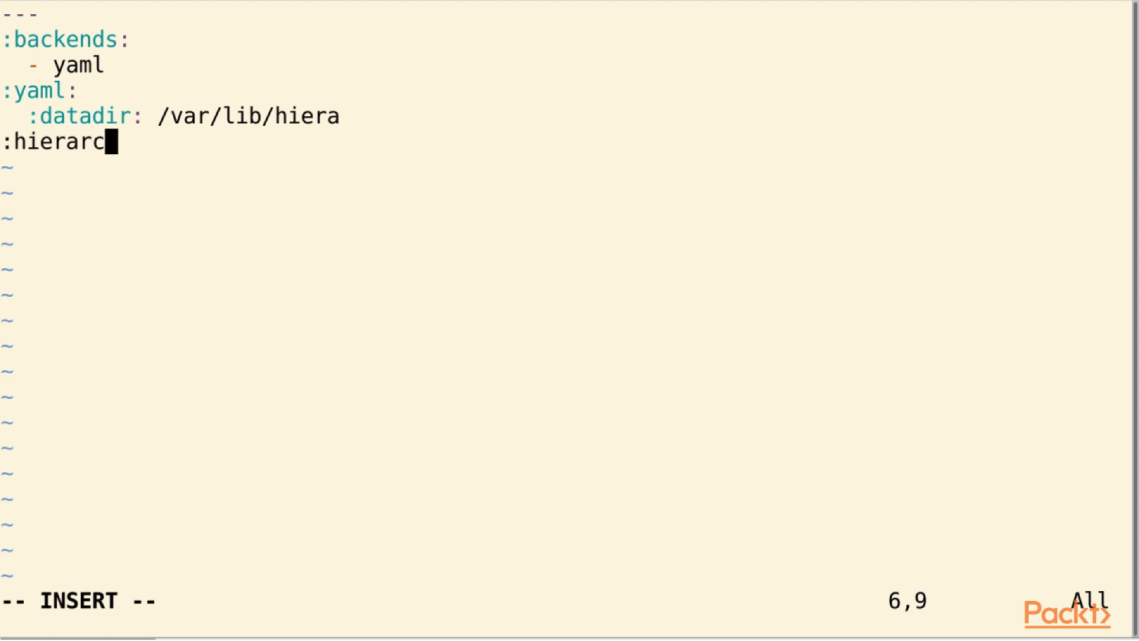
text(hy)
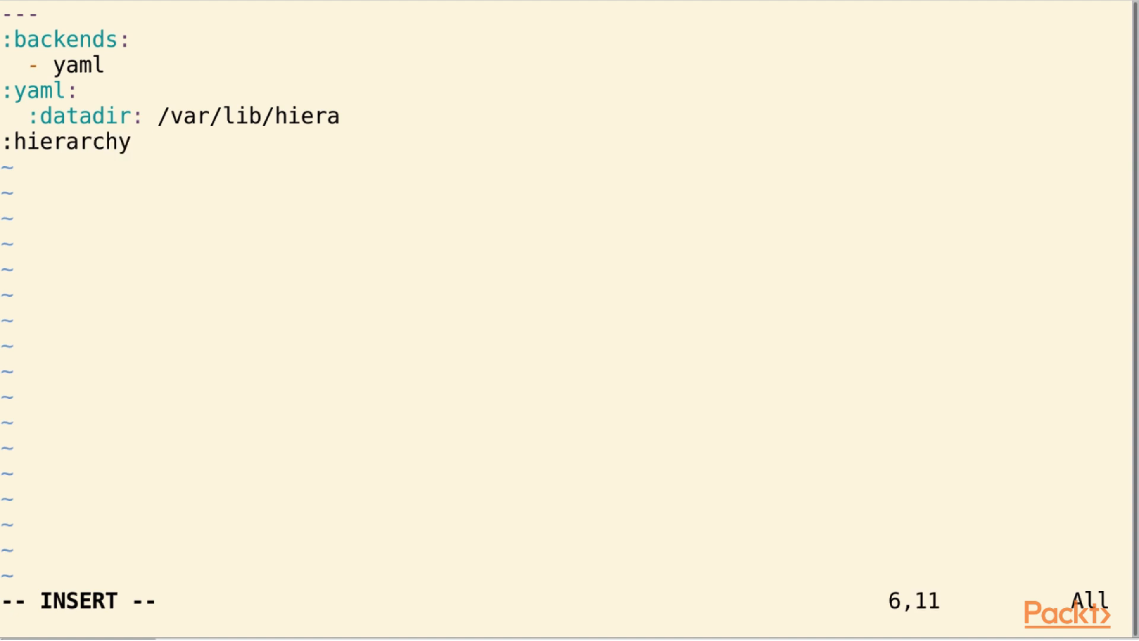
text(:)
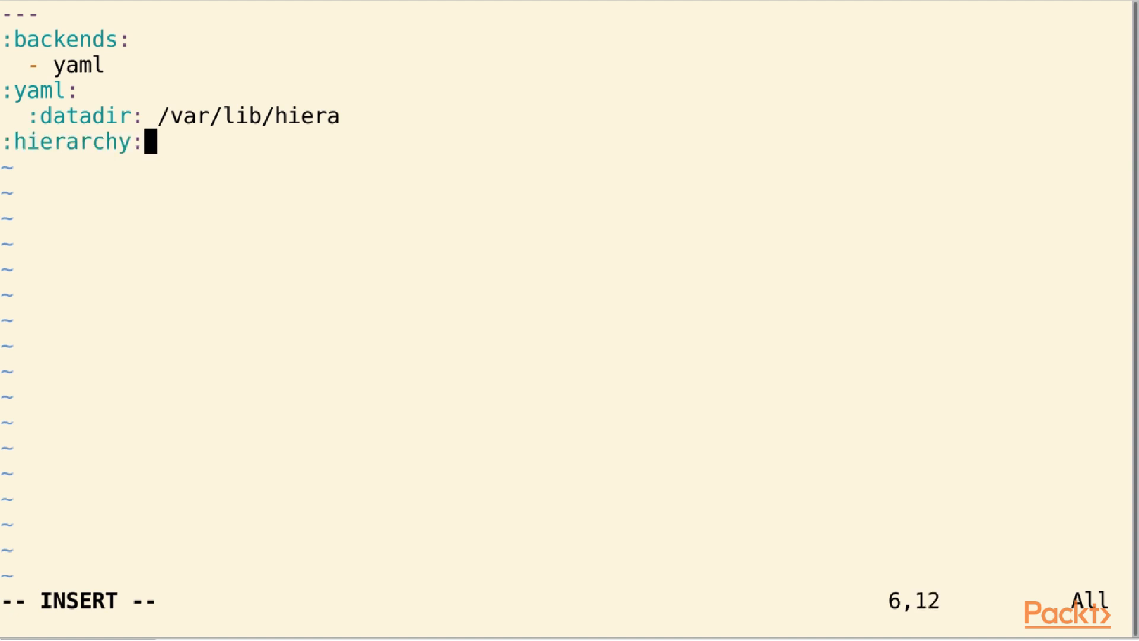
key(Enter)
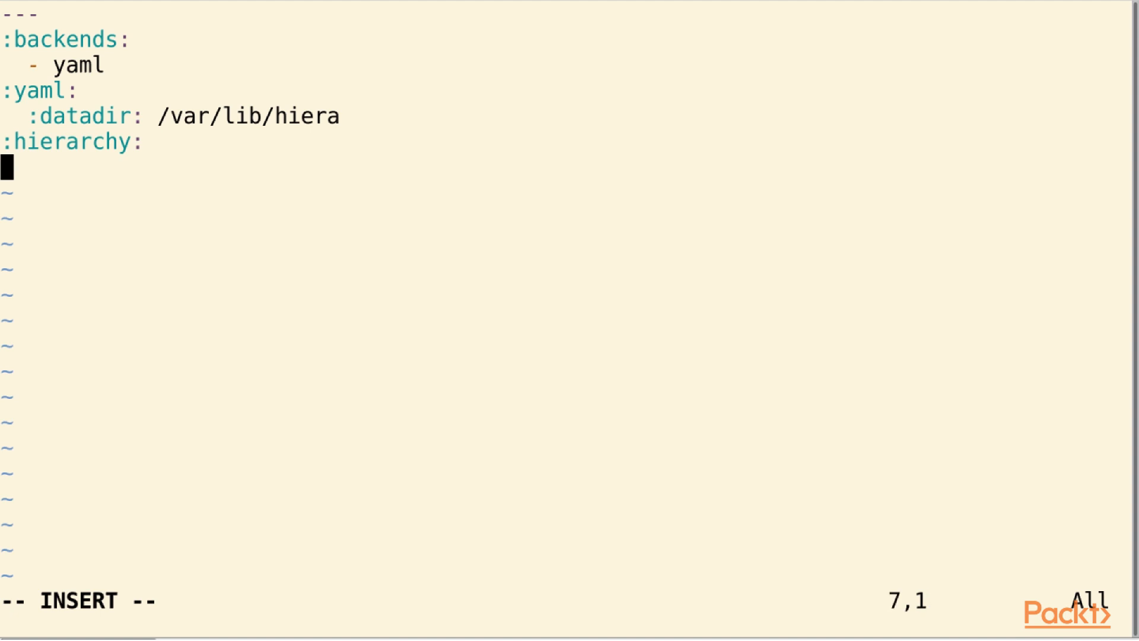
Step: List "%{clientcert}" as the first hierarchy level and begin the default entry
text("  ")
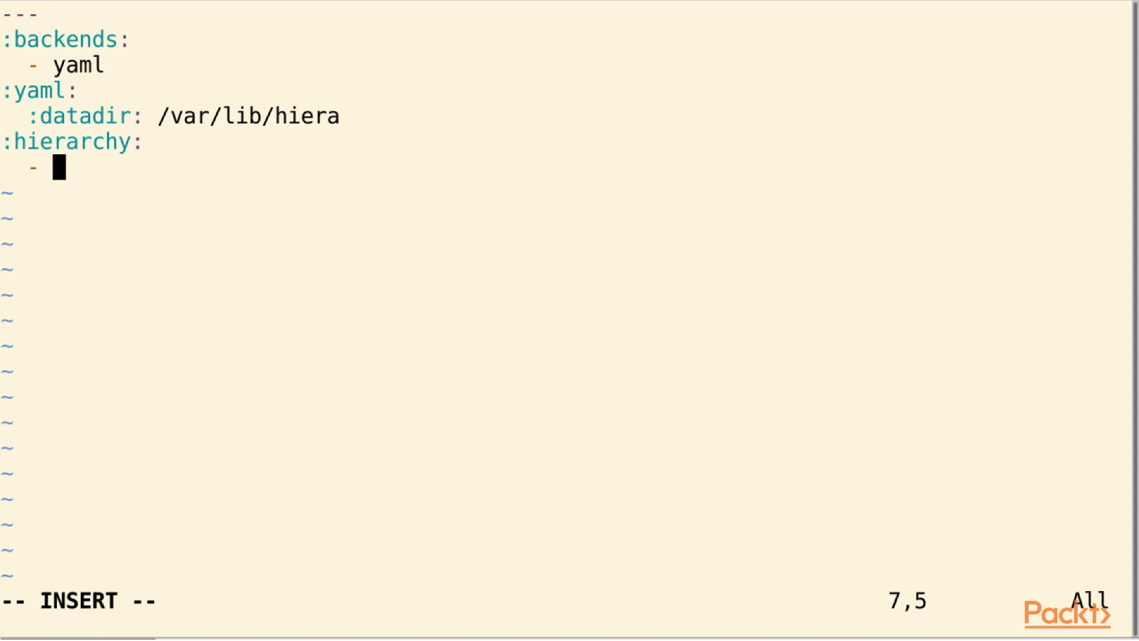
text(")
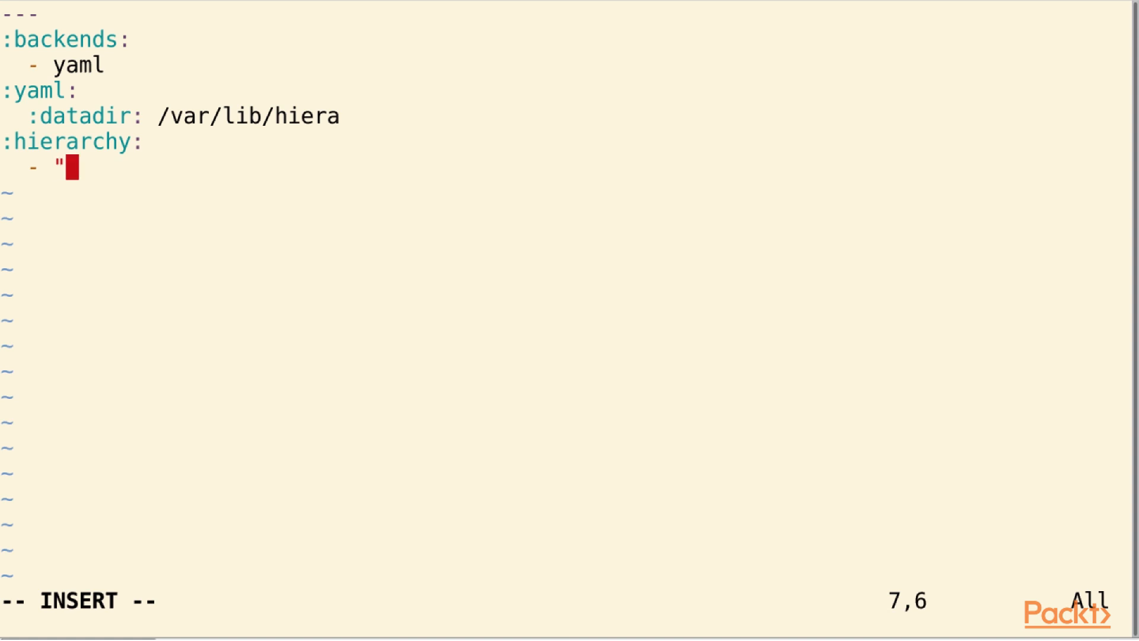
text(%)
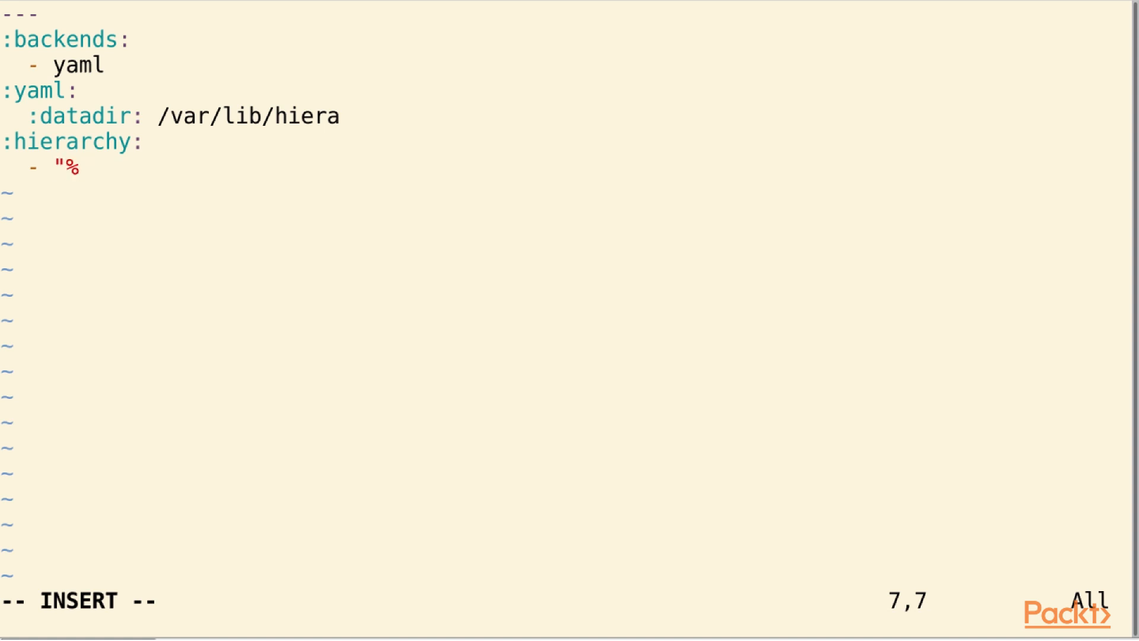
text({cl)
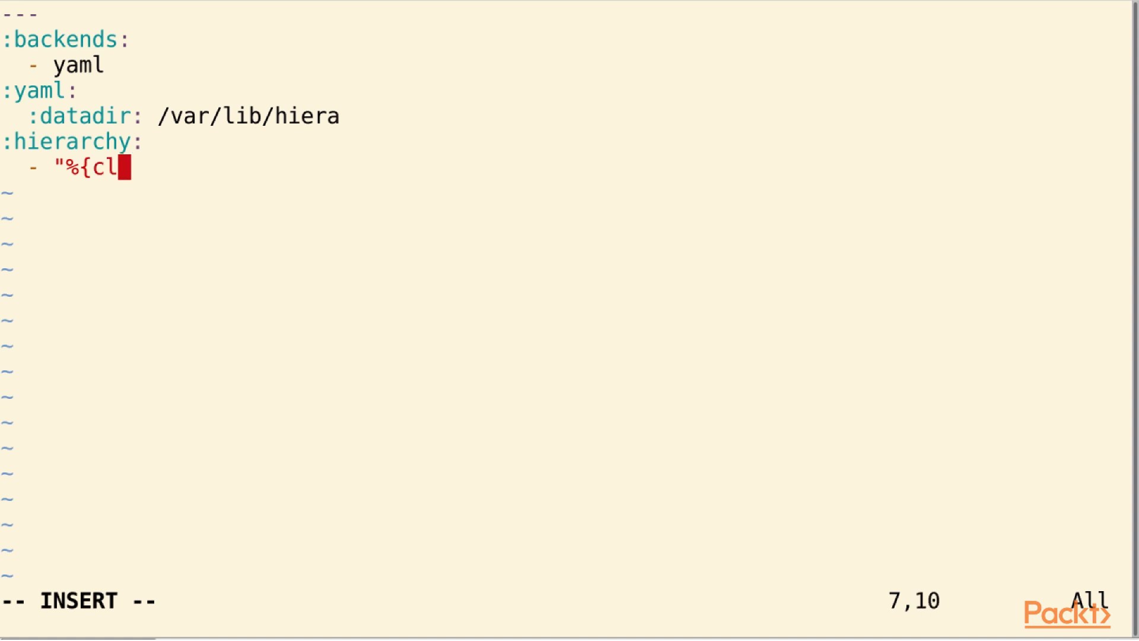
text(ientce)
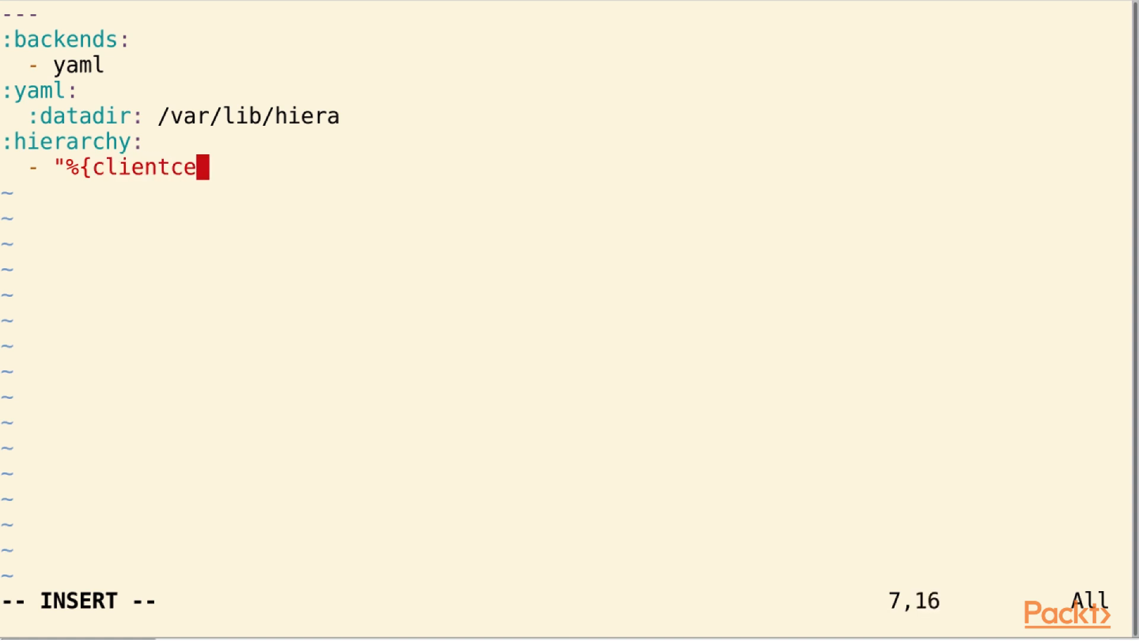
text(rt)
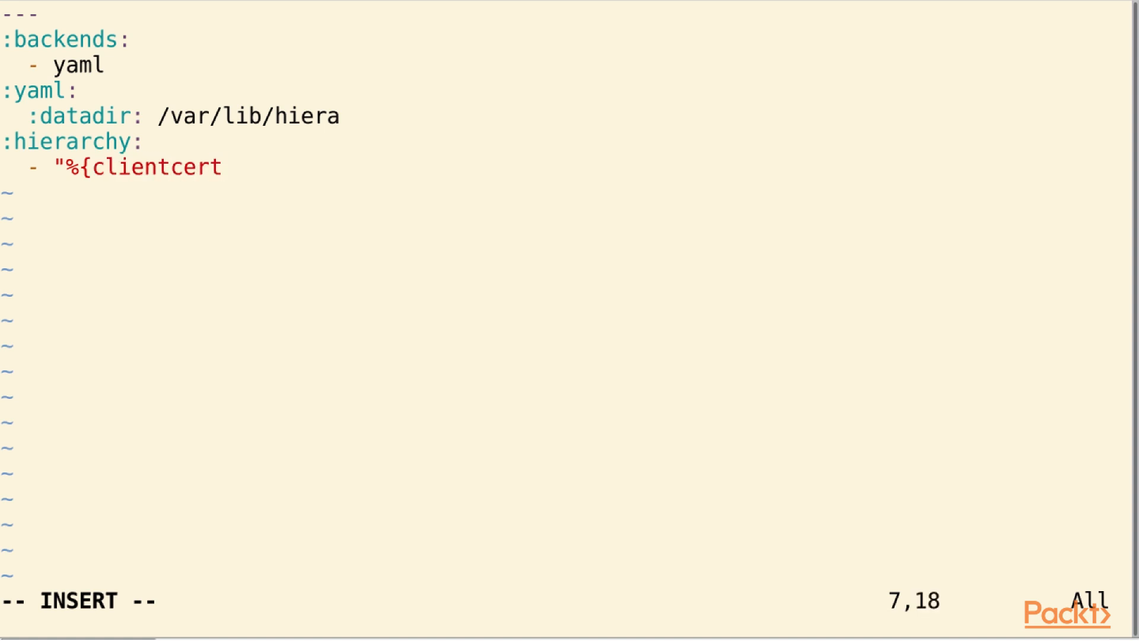
text(}")
text(-)
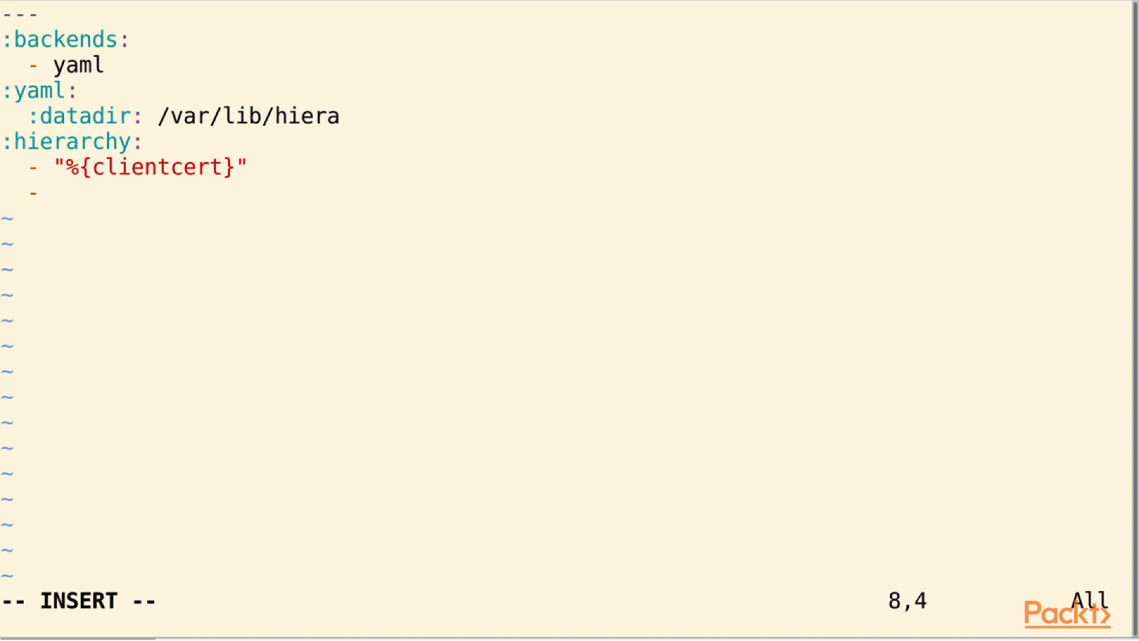
text(default)
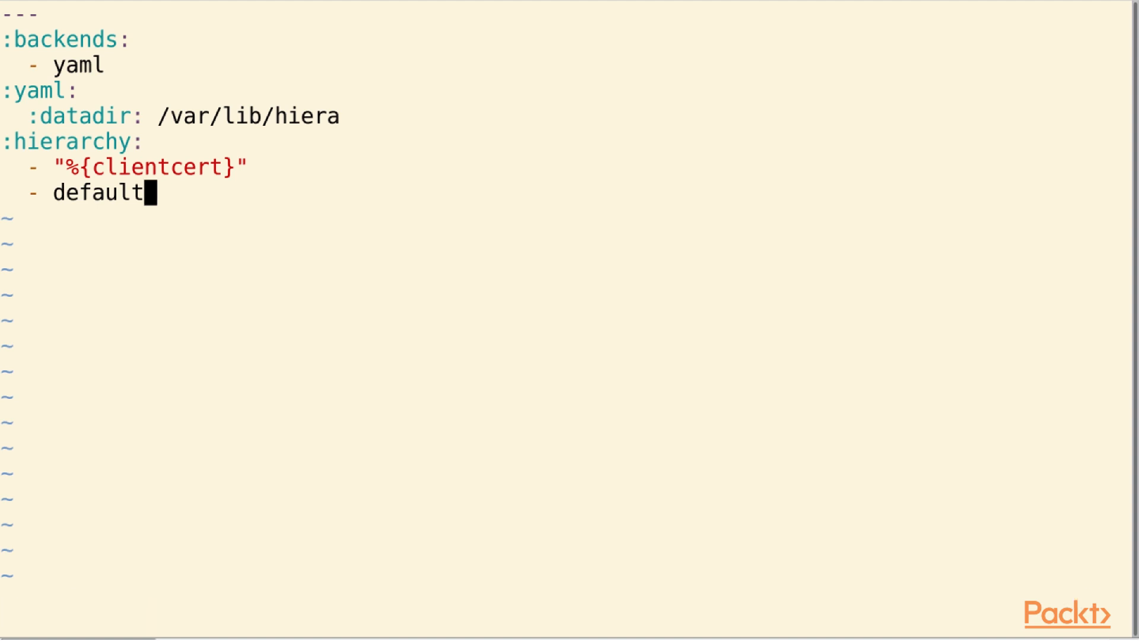
Step: Save hiera.yaml with :wq and return to the shell prompt
text(:w)
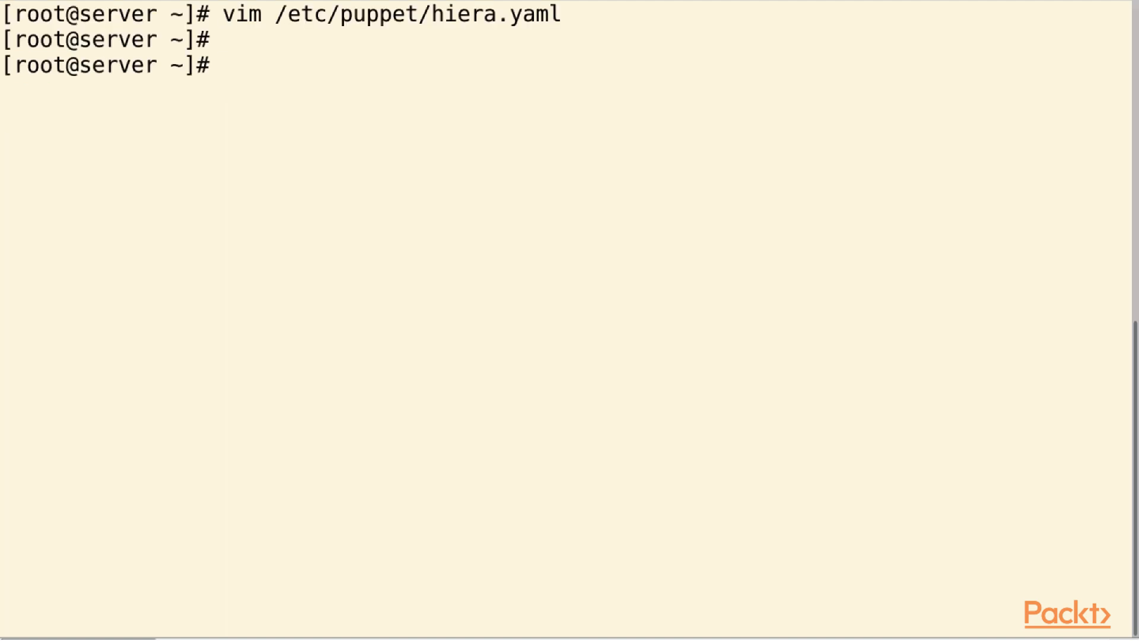
Step: Enter 'systemctl restart puppetserver' at the root prompt to restart the Puppet server
text(sys)
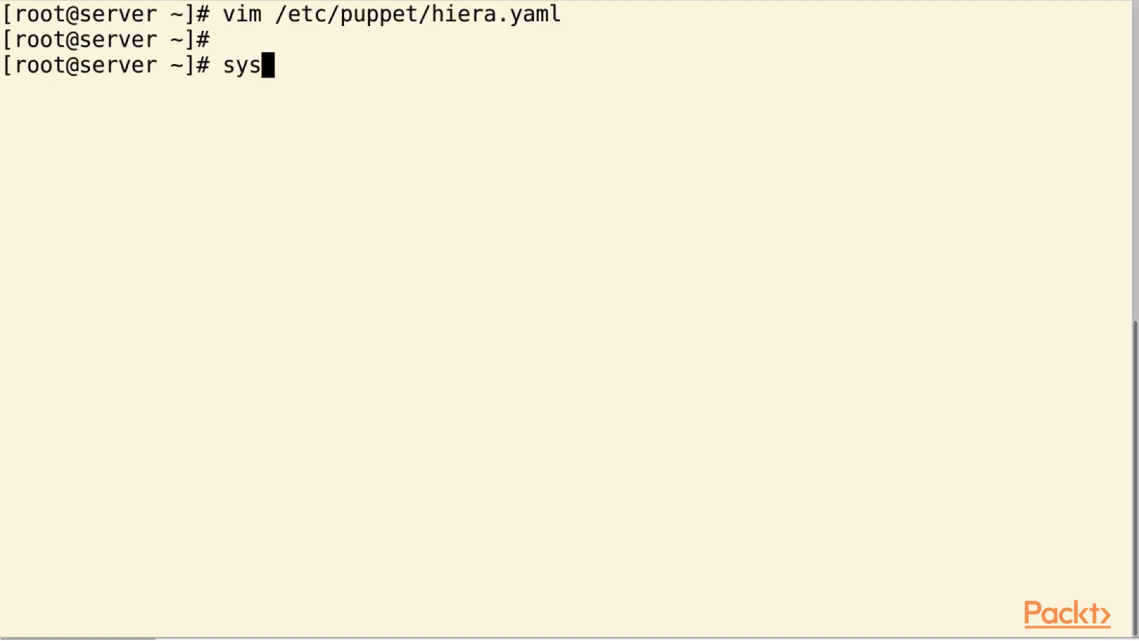
text(temc)
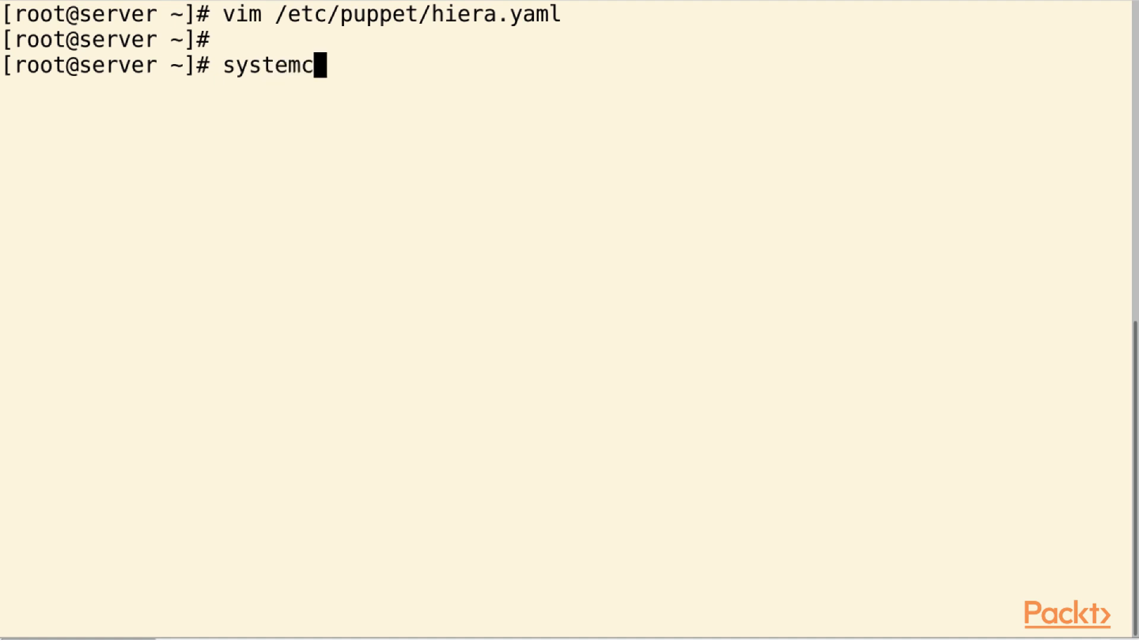
text(tl res)
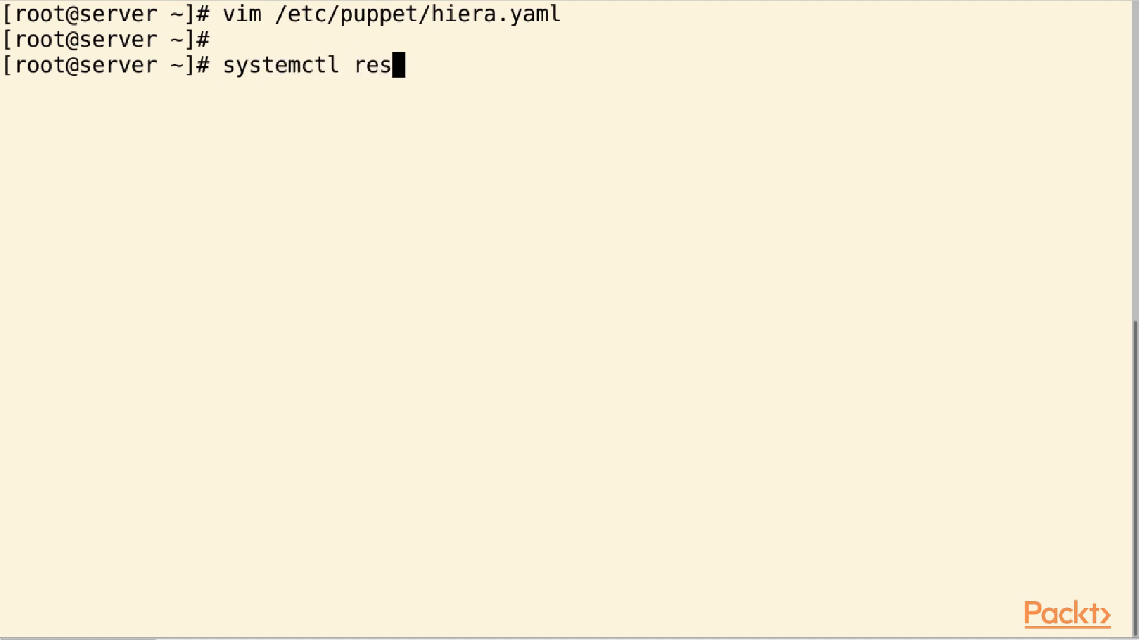
text(tart)
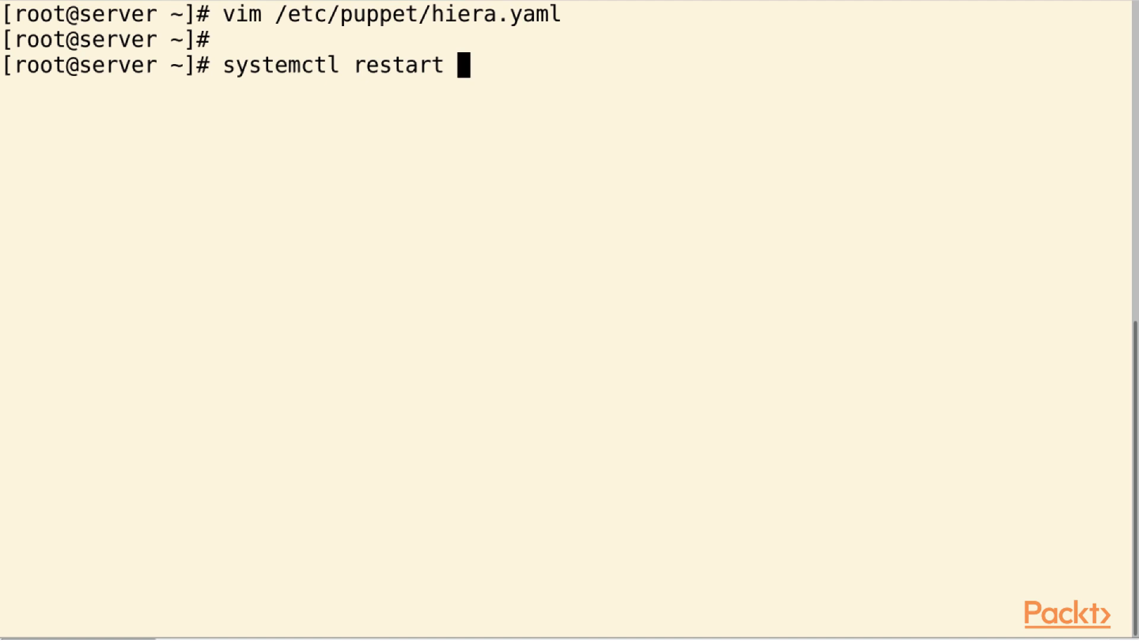
text(puppe)
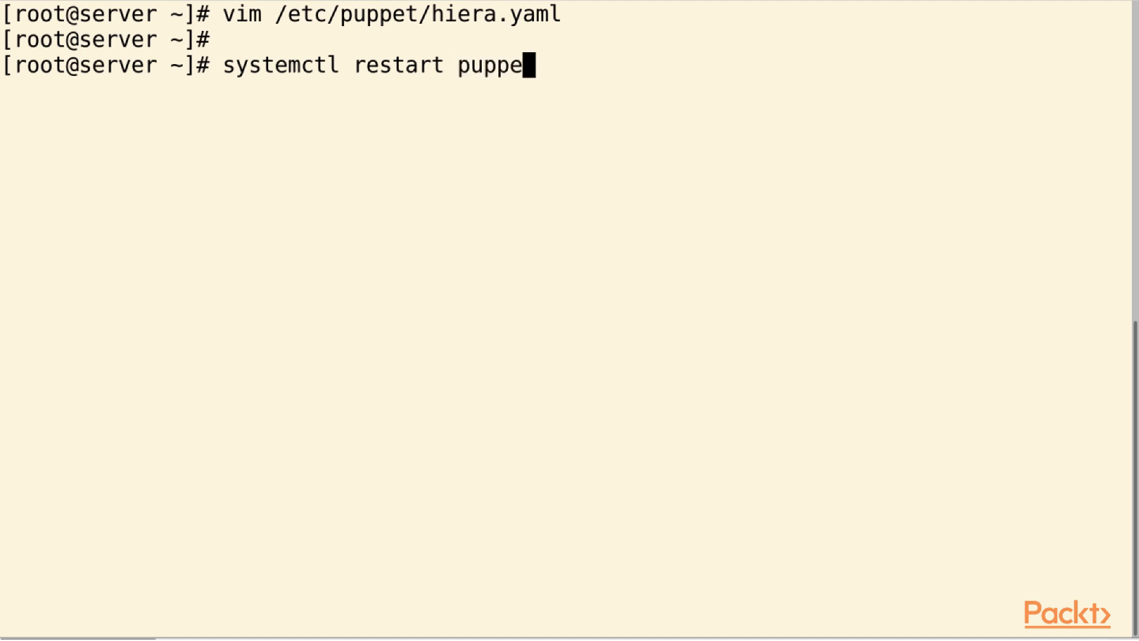
text(tserve)
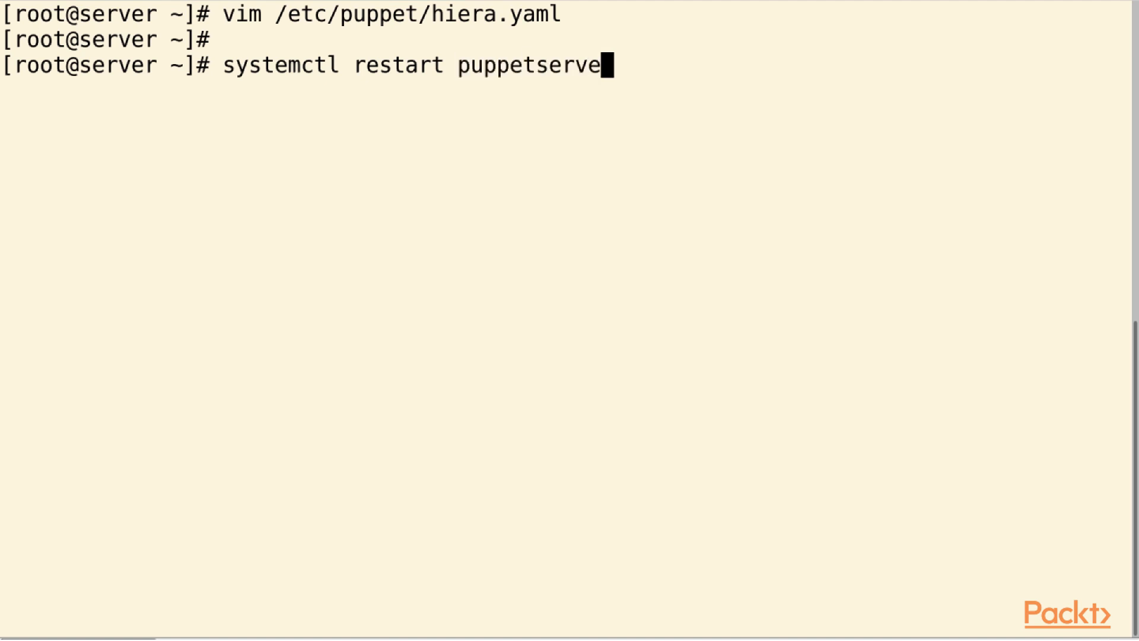